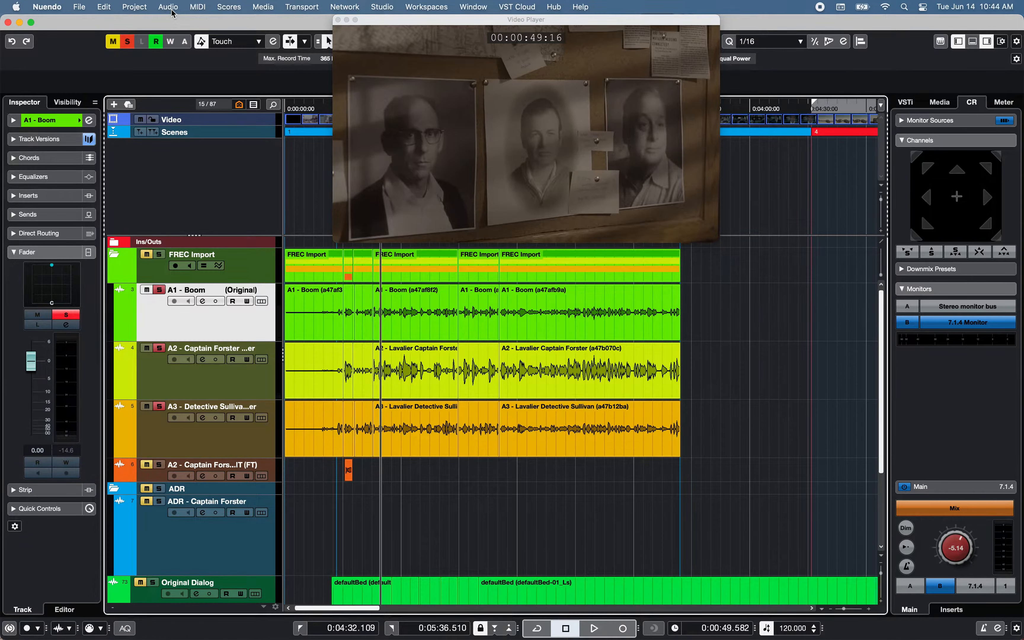
Step: Add the Audio Alignment button to the toolbar and bring up the Audio Alignment Panel
{"action": "left_click", "coordinate": [168, 6]}
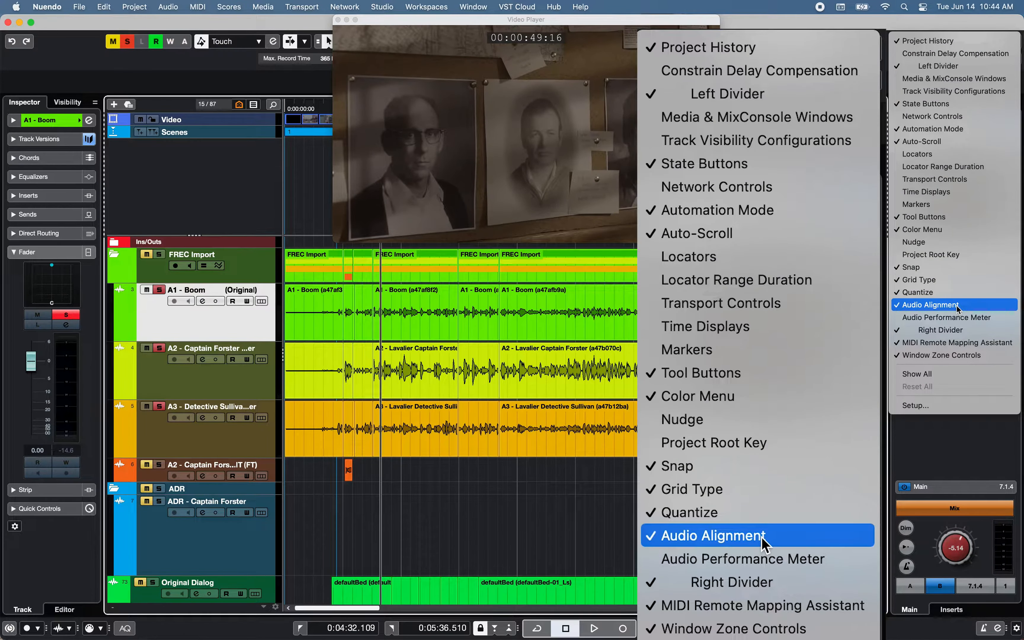
{"action": "left_click", "coordinate": [713, 536]}
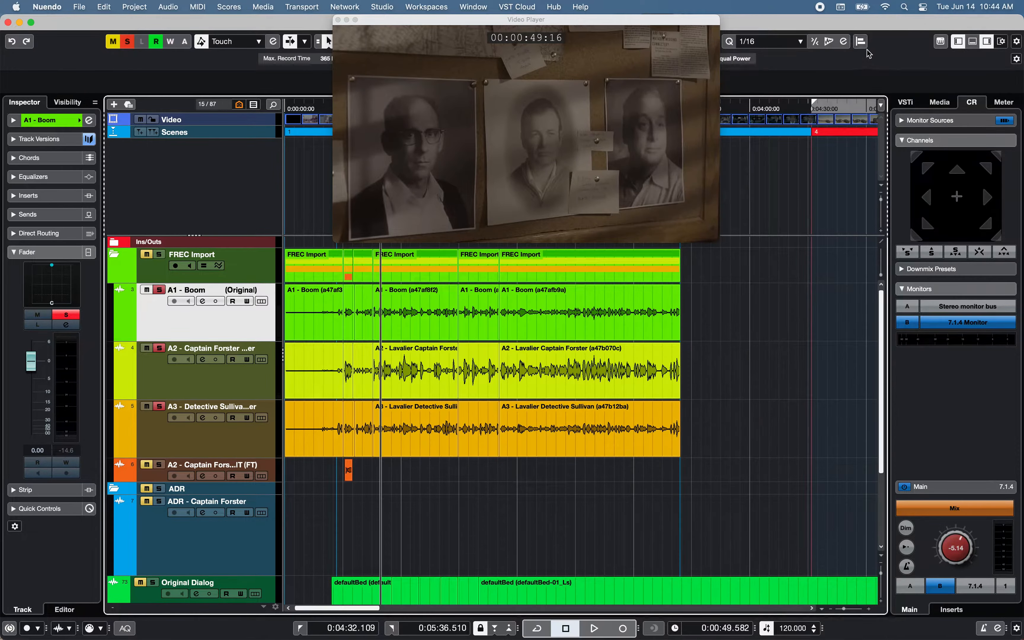
{"action": "left_click", "coordinate": [860, 41]}
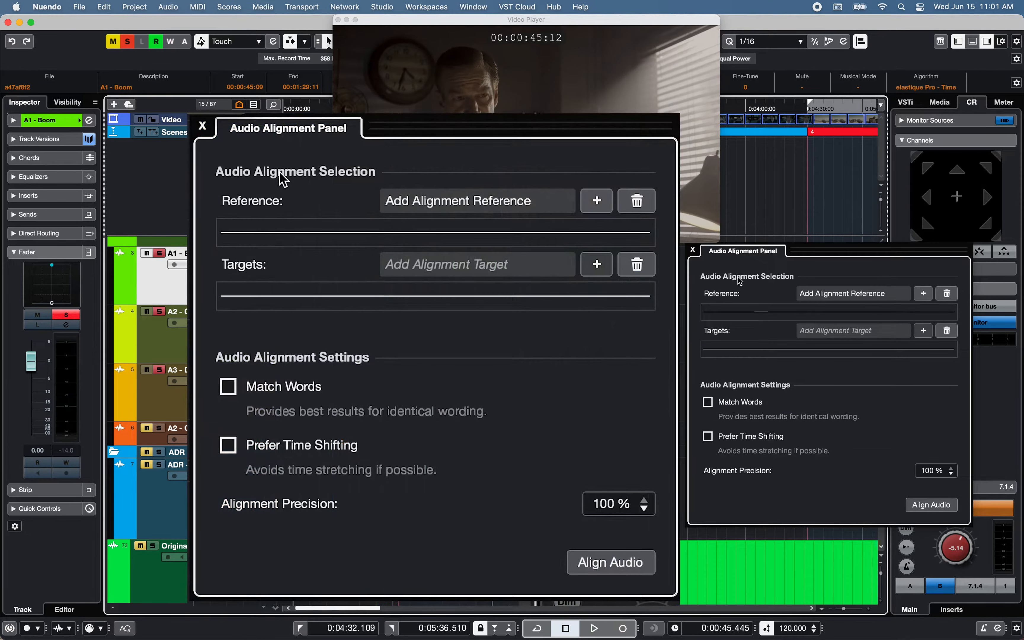
{"action": "mouse_move", "coordinate": [595, 200]}
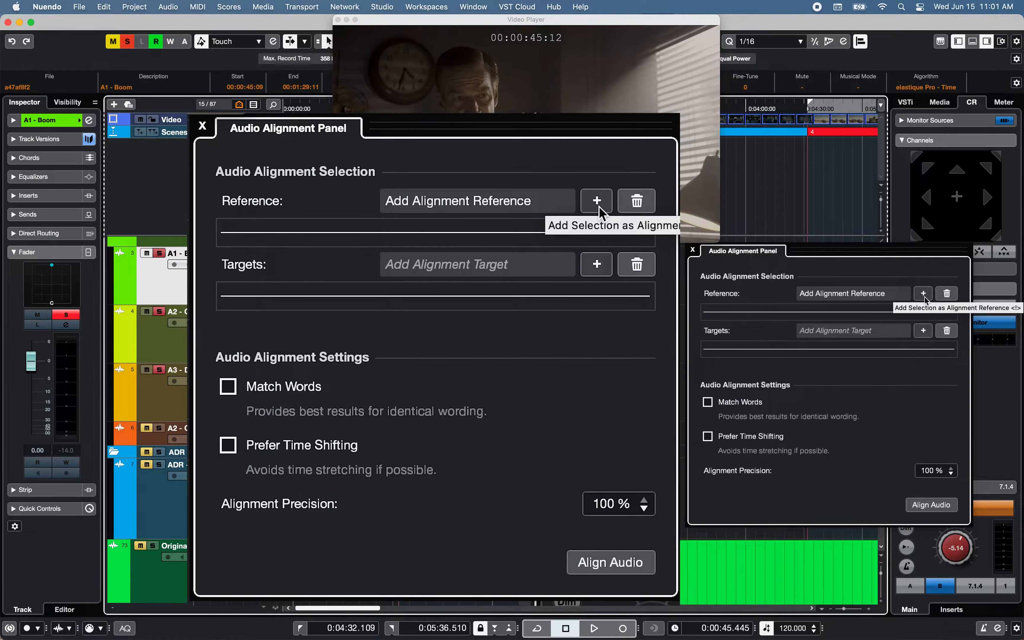
Step: Set the boom selection as Reference, A2 Lavalier as Target, prefer time shifting, and run Align Audio
{"action": "left_click", "coordinate": [595, 200]}
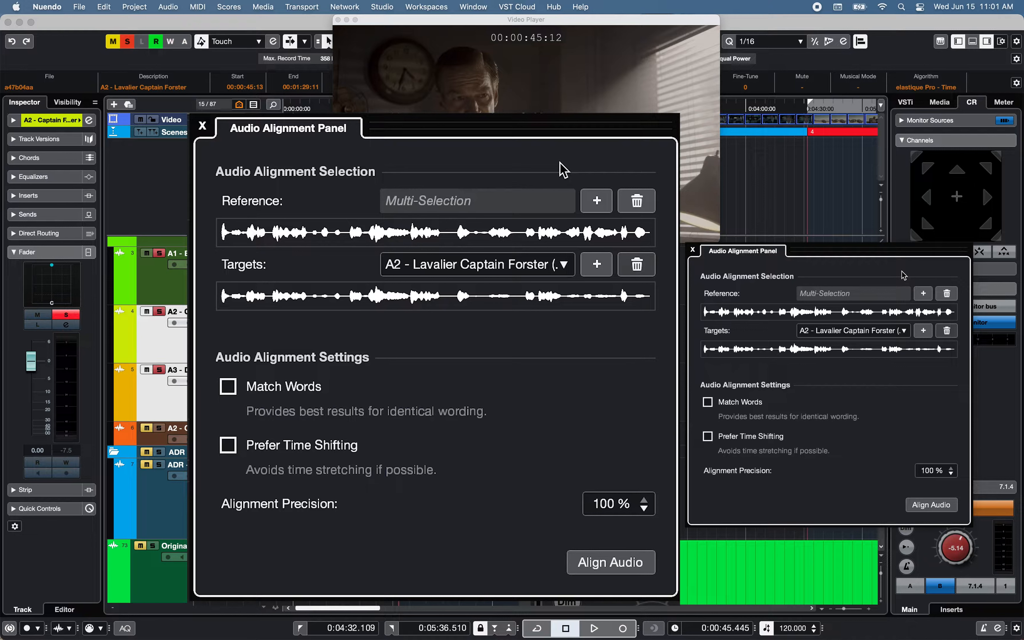
{"action": "mouse_move", "coordinate": [416, 271]}
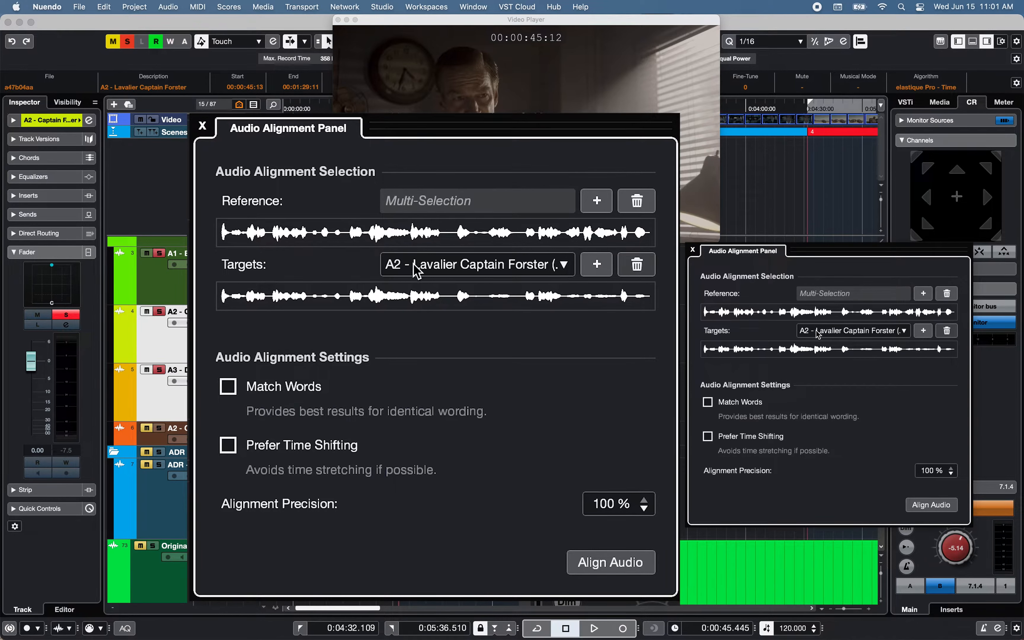
{"action": "left_click", "coordinate": [228, 386]}
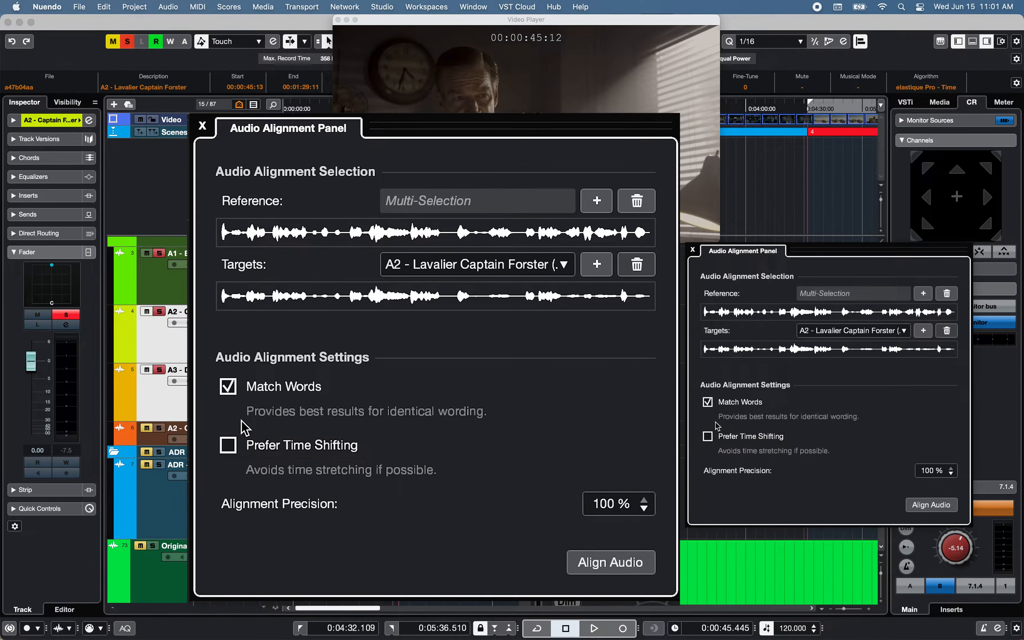
{"action": "left_click", "coordinate": [228, 445]}
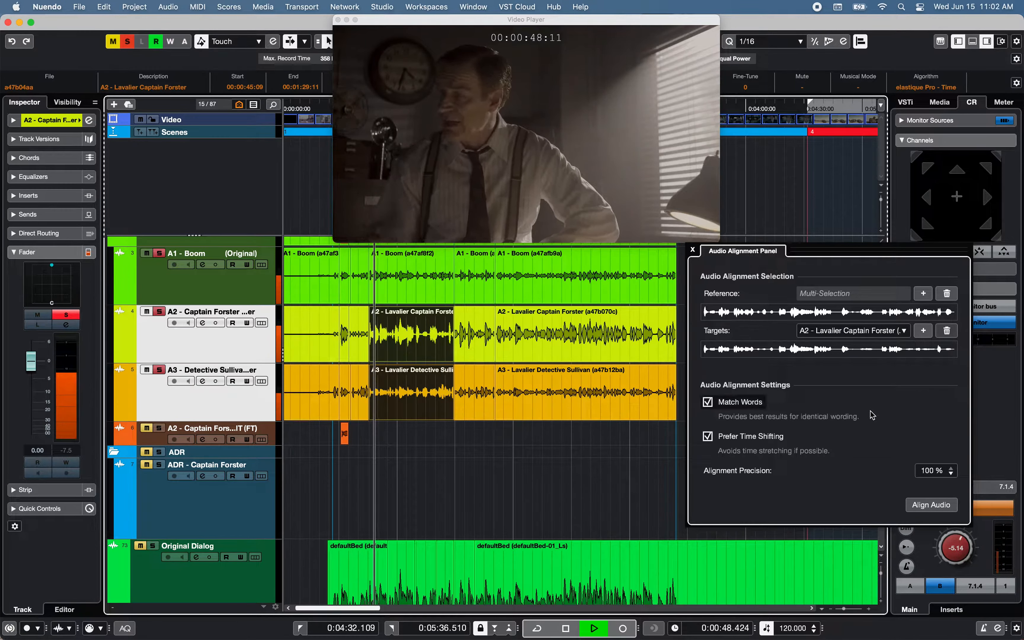
{"action": "left_click", "coordinate": [930, 505]}
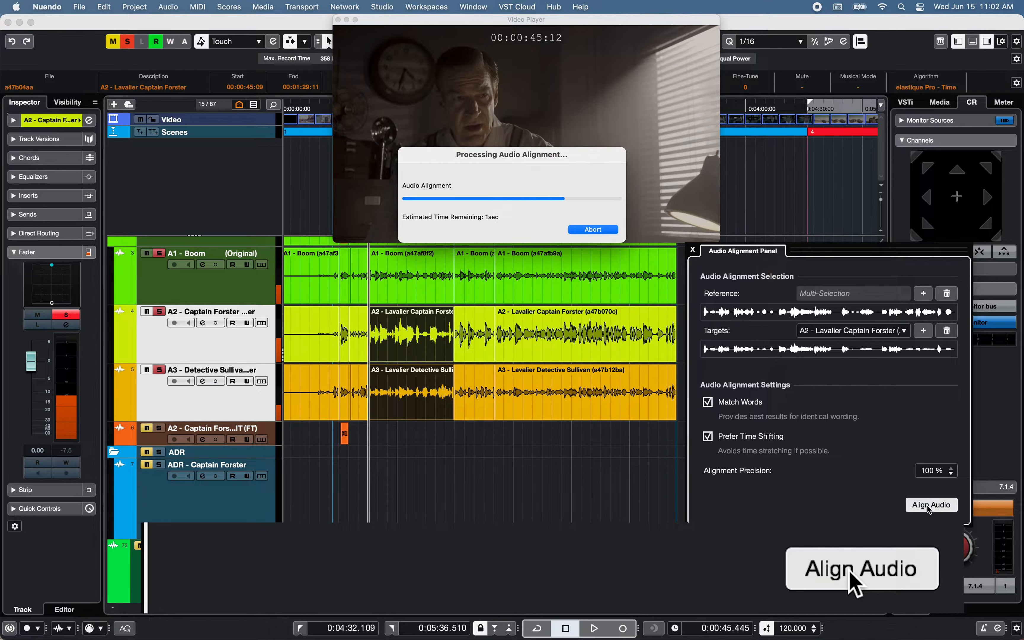
{"action": "left_click", "coordinate": [929, 504]}
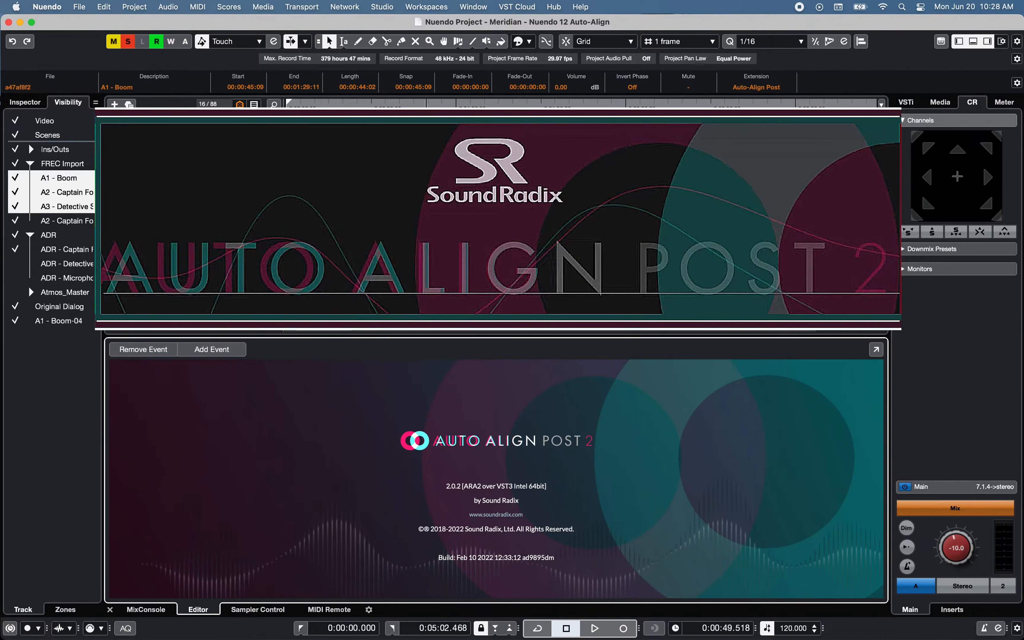
{"action": "mouse_move", "coordinate": [302, 417]}
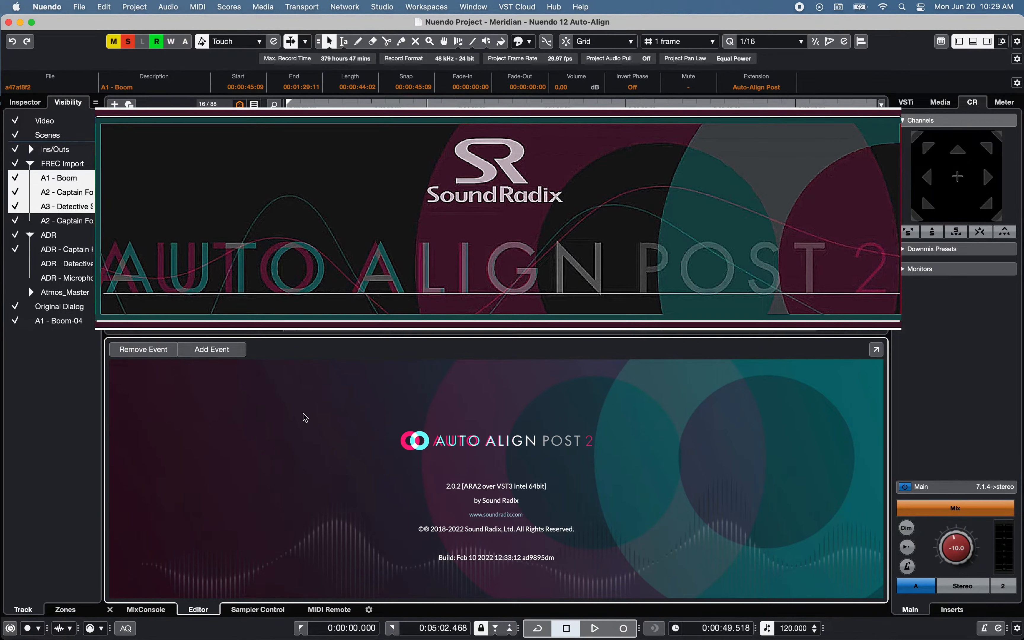
{"action": "mouse_move", "coordinate": [308, 424]}
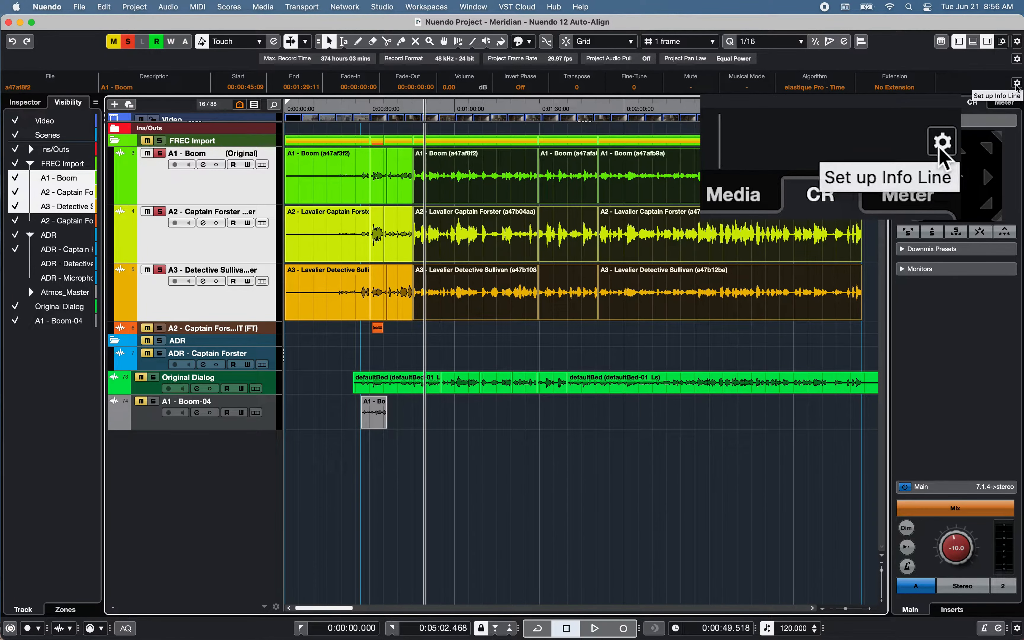
Step: Show the Extension field in the event info line, then review Preferences > Editors and cancel
{"action": "left_click", "coordinate": [940, 141]}
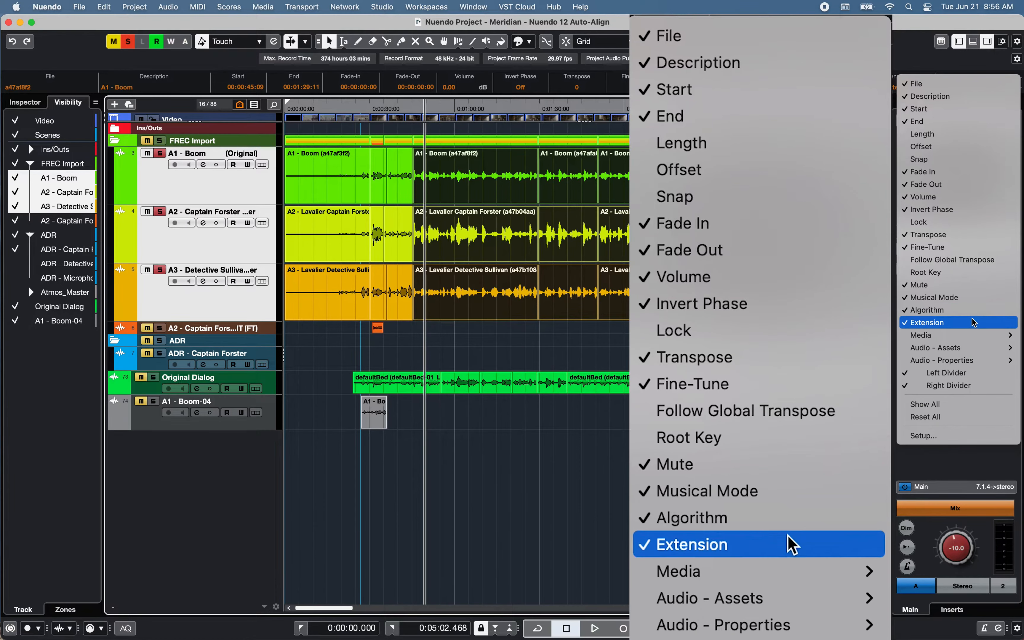
{"action": "left_click", "coordinate": [691, 544]}
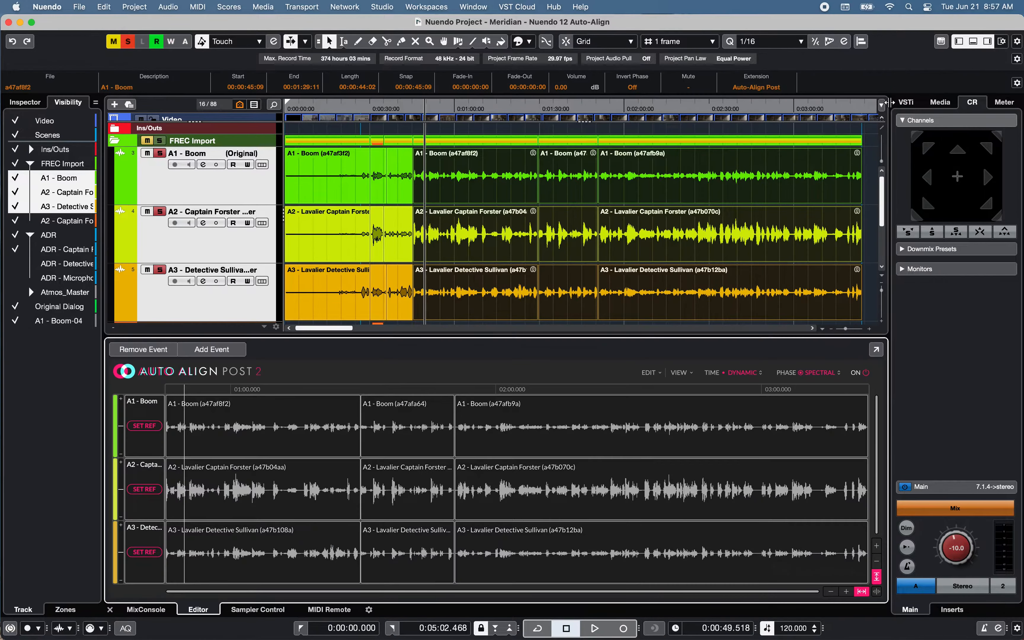
{"action": "mouse_move", "coordinate": [653, 343]}
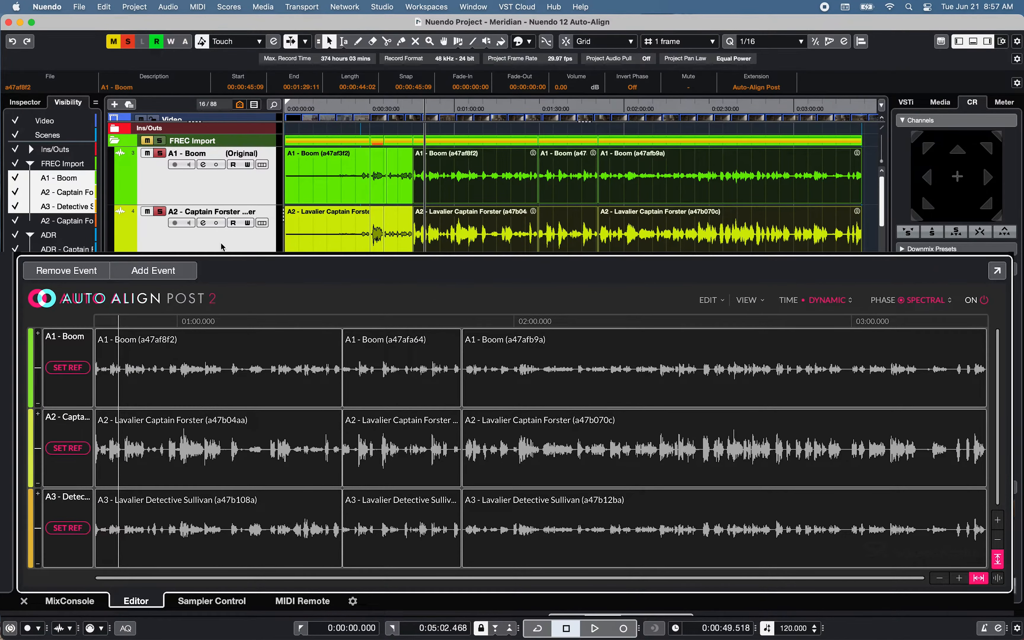
{"action": "left_click", "coordinate": [46, 7]}
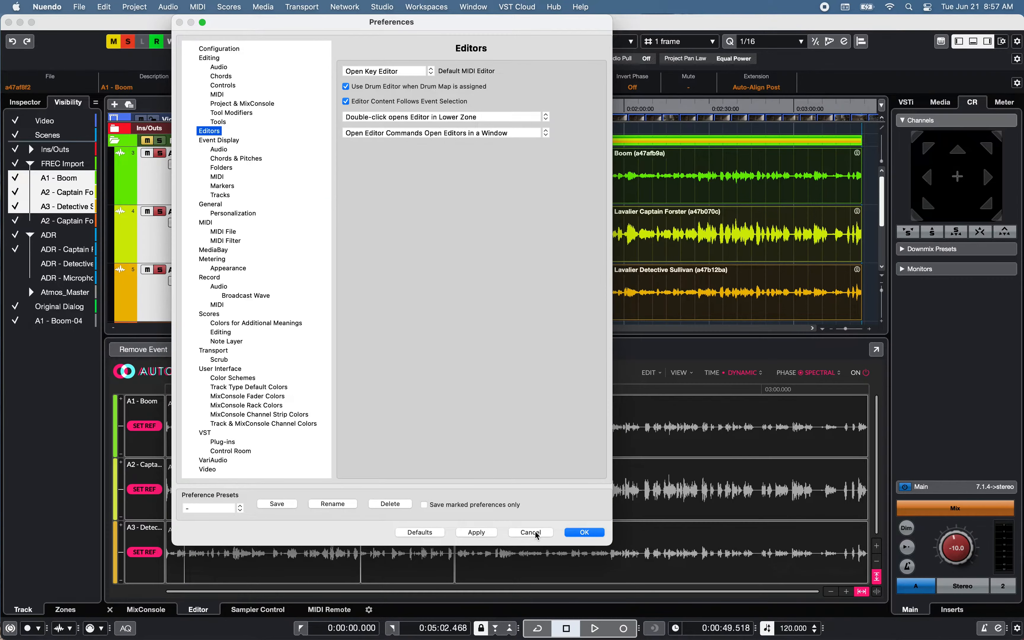
{"action": "left_click", "coordinate": [529, 532]}
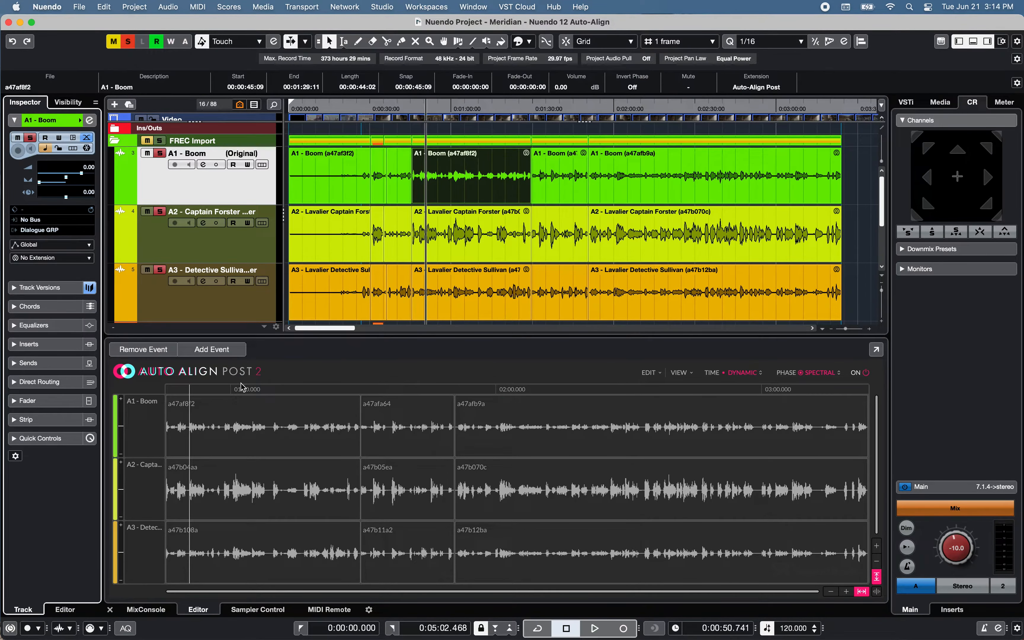
{"action": "mouse_move", "coordinate": [109, 308]}
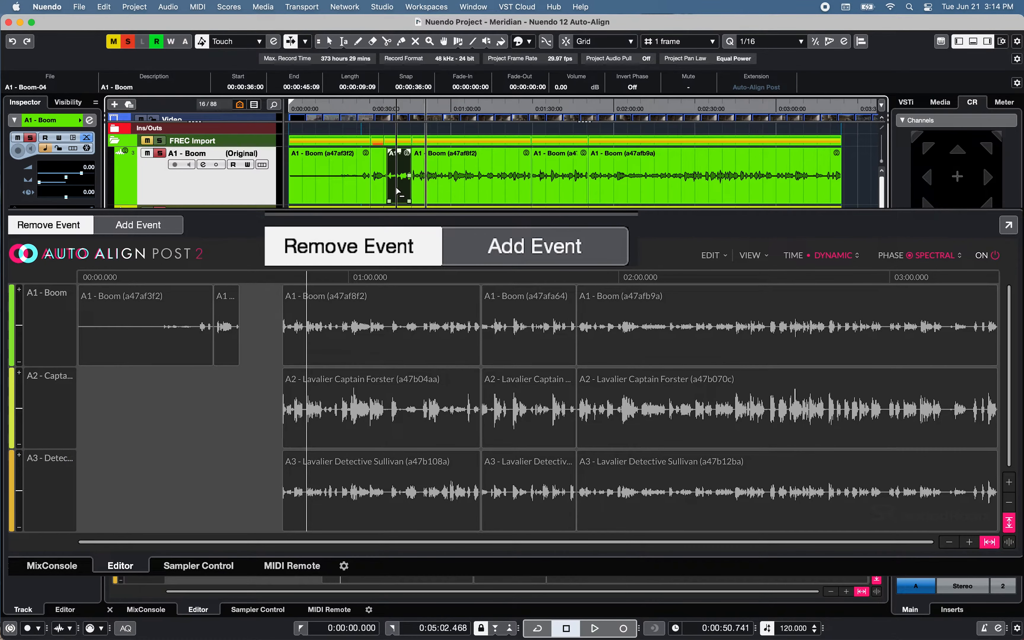
{"action": "left_click", "coordinate": [710, 255]}
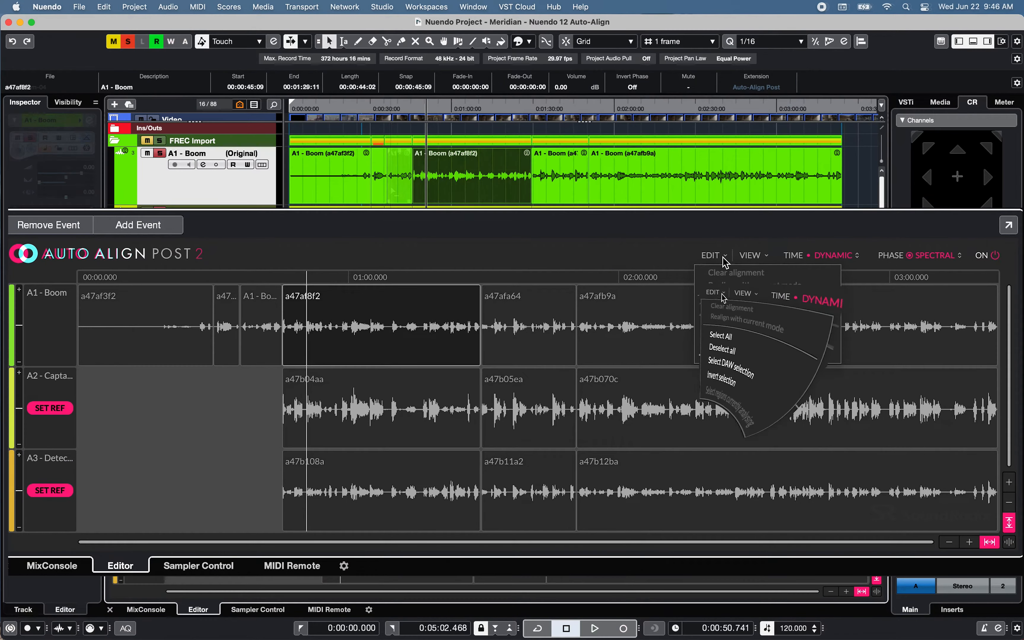
{"action": "left_click", "coordinate": [710, 256]}
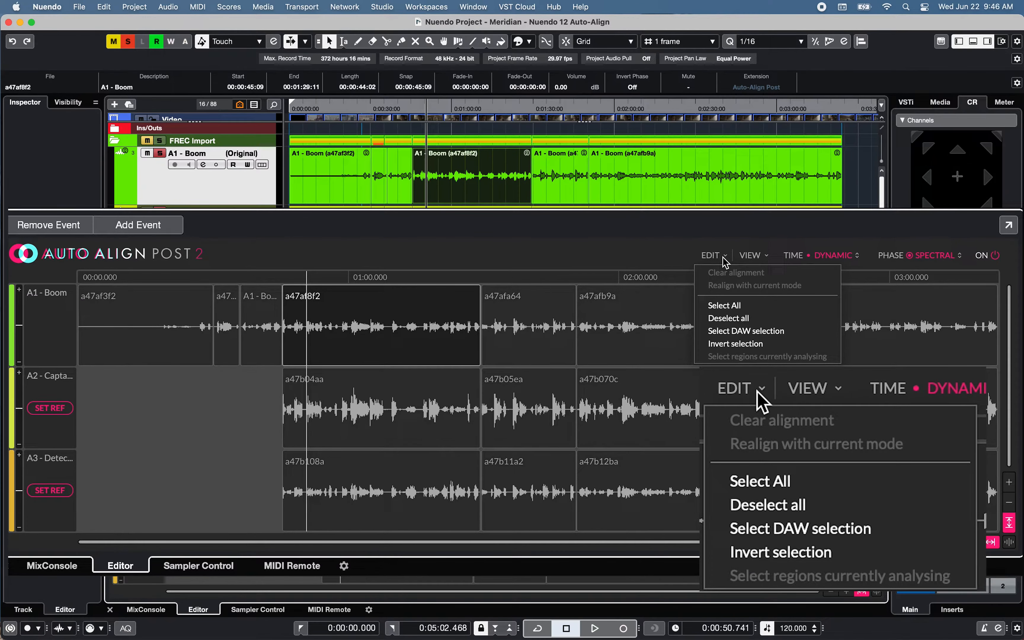
{"action": "left_click", "coordinate": [712, 256]}
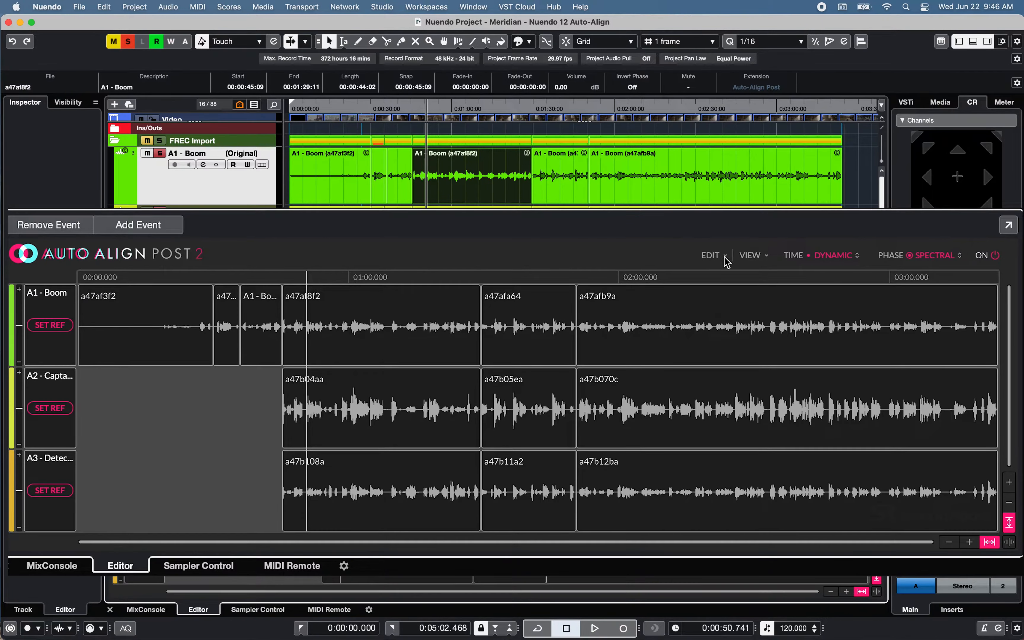
{"action": "left_click", "coordinate": [709, 255]}
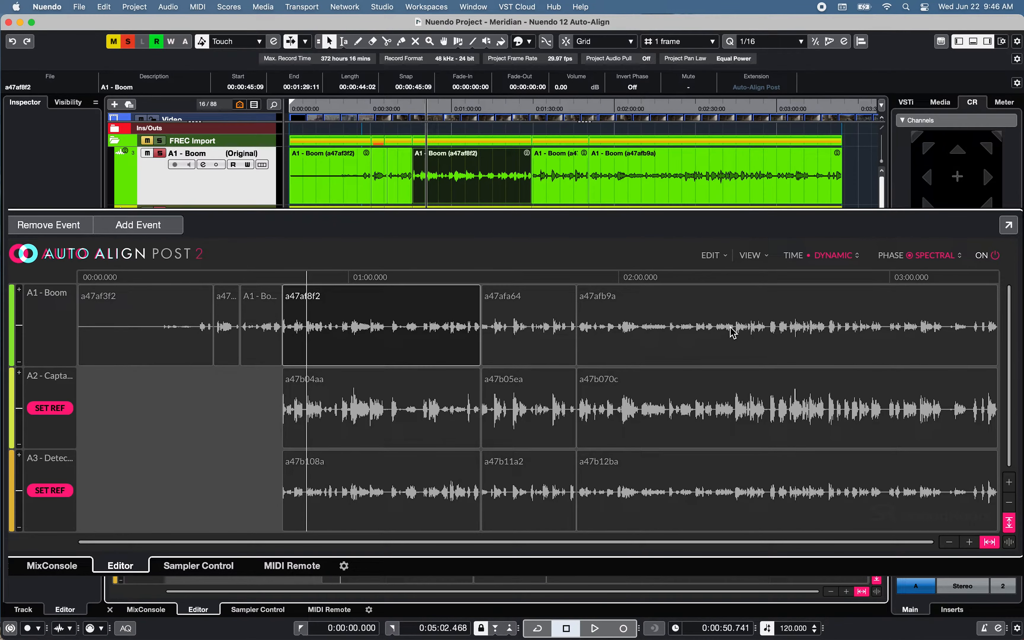
{"action": "left_click", "coordinate": [709, 255]}
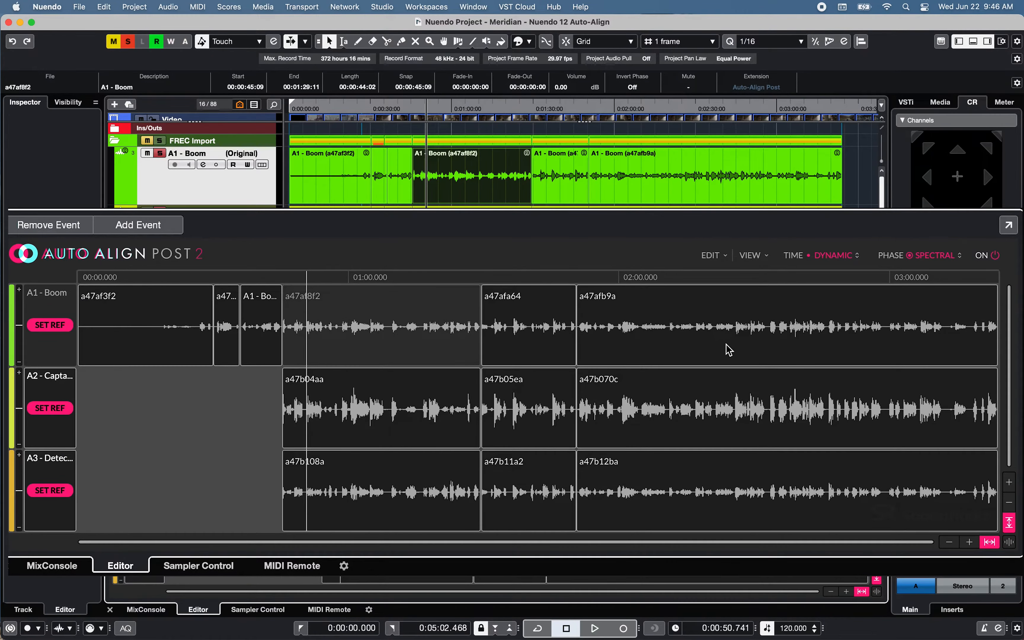
{"action": "left_click", "coordinate": [679, 372]}
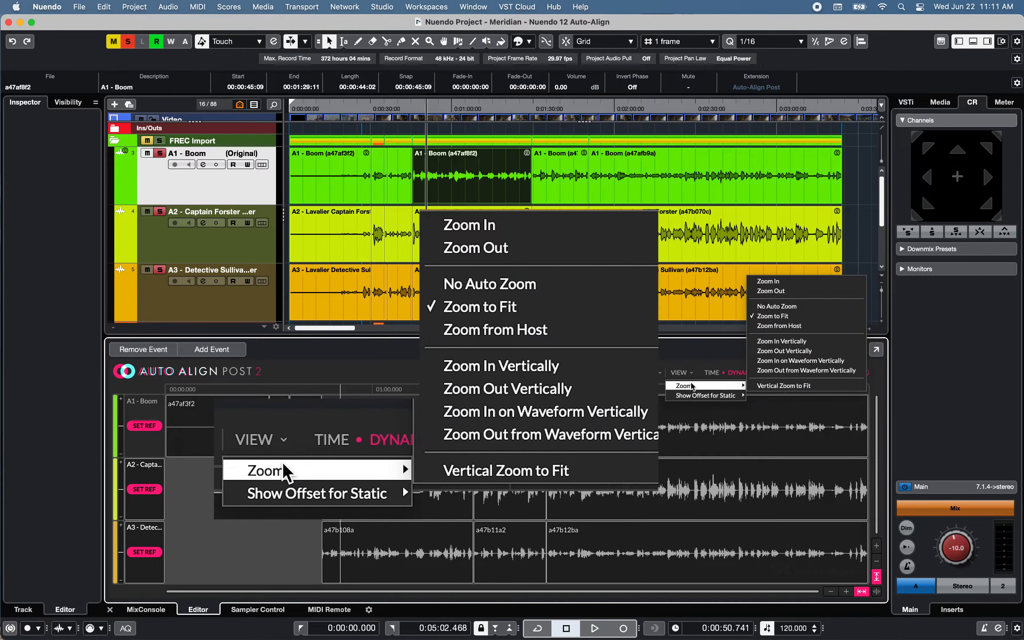
{"action": "mouse_move", "coordinate": [468, 224]}
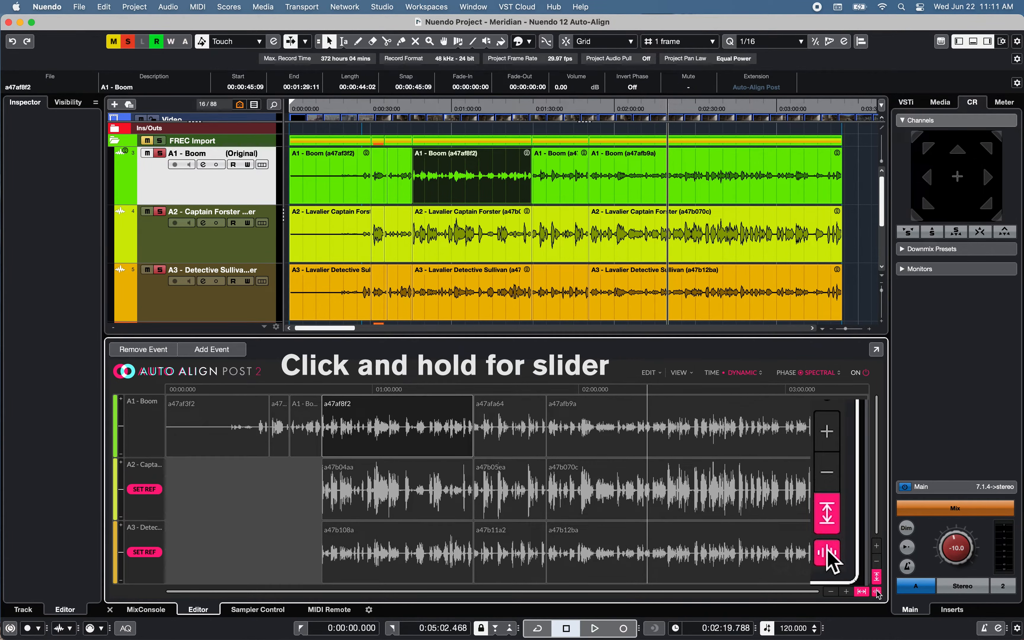
{"action": "left_click", "coordinate": [826, 552]}
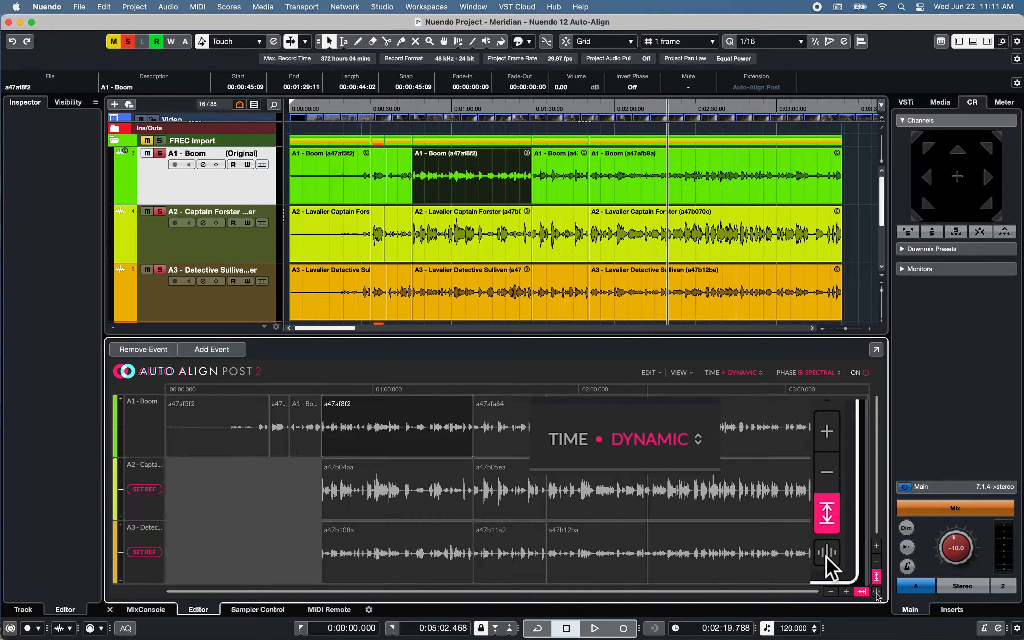
{"action": "left_click", "coordinate": [741, 372]}
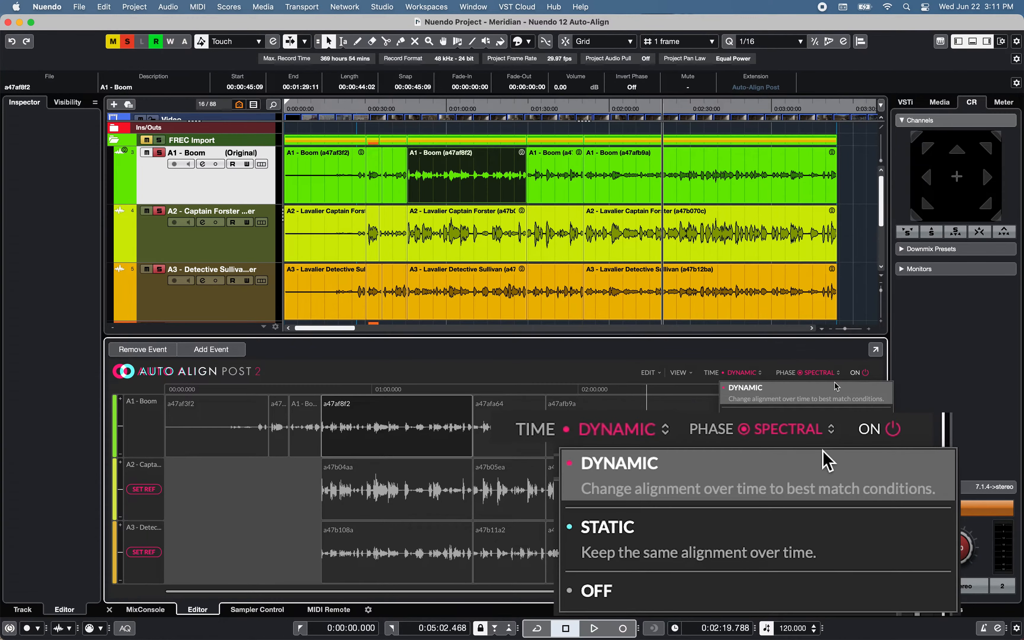
{"action": "mouse_move", "coordinate": [943, 469]}
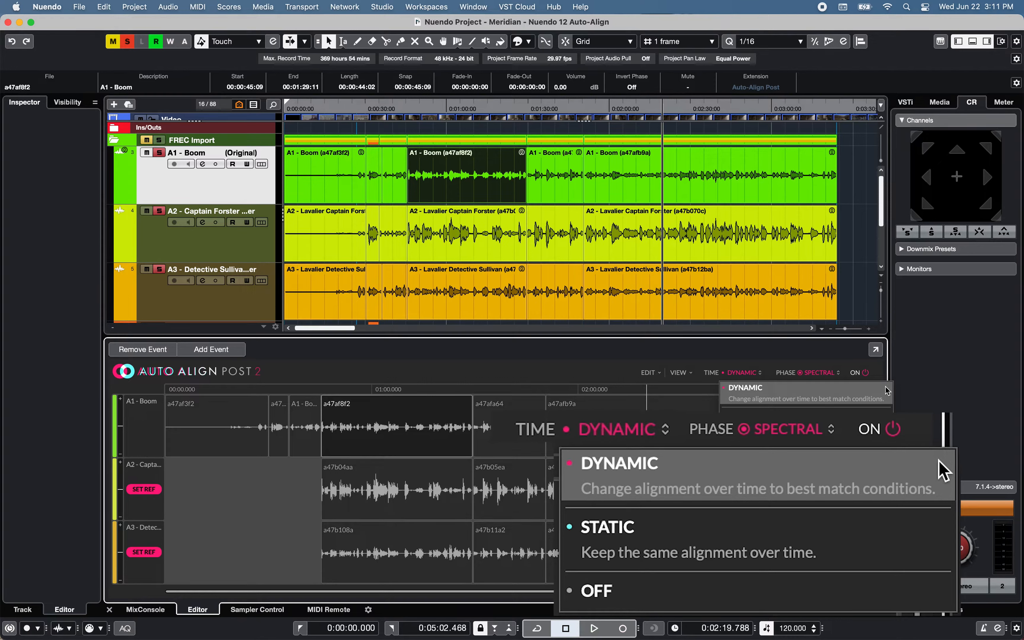
{"action": "mouse_move", "coordinate": [945, 516]}
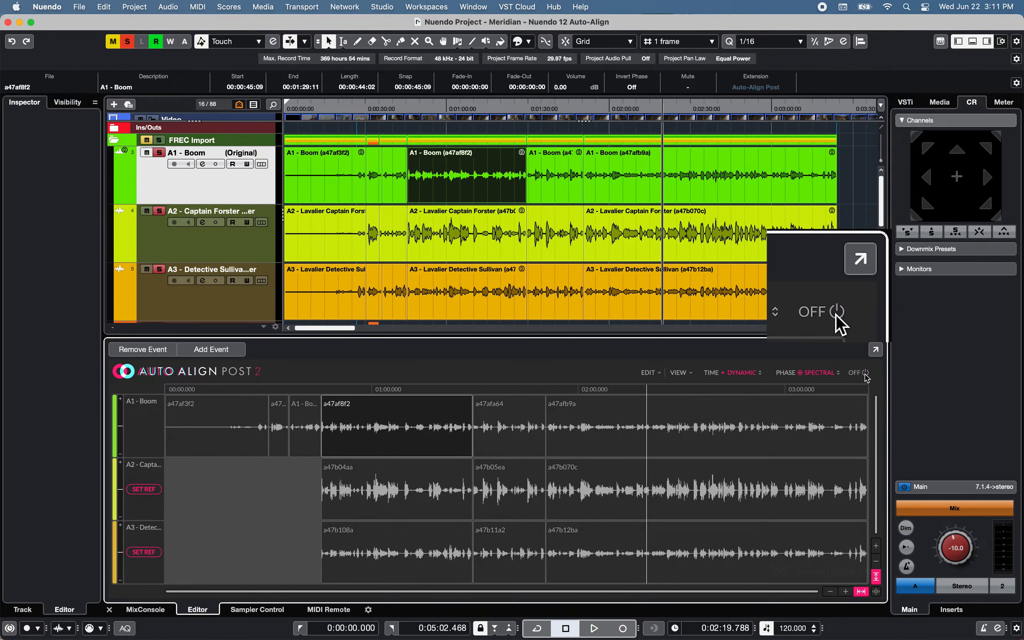
{"action": "left_click", "coordinate": [835, 311]}
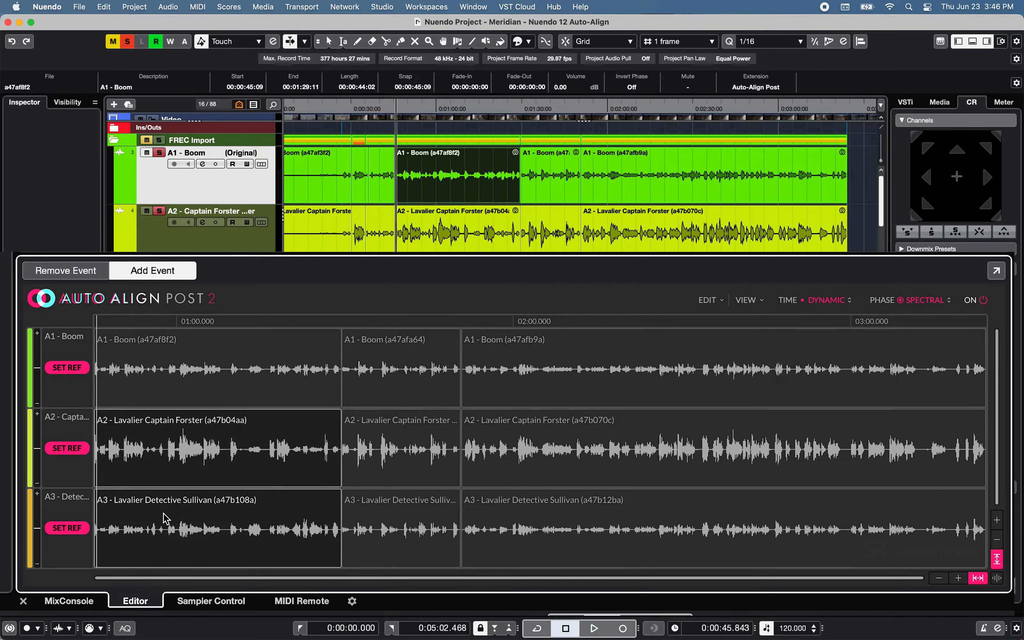
{"action": "mouse_move", "coordinate": [63, 399]}
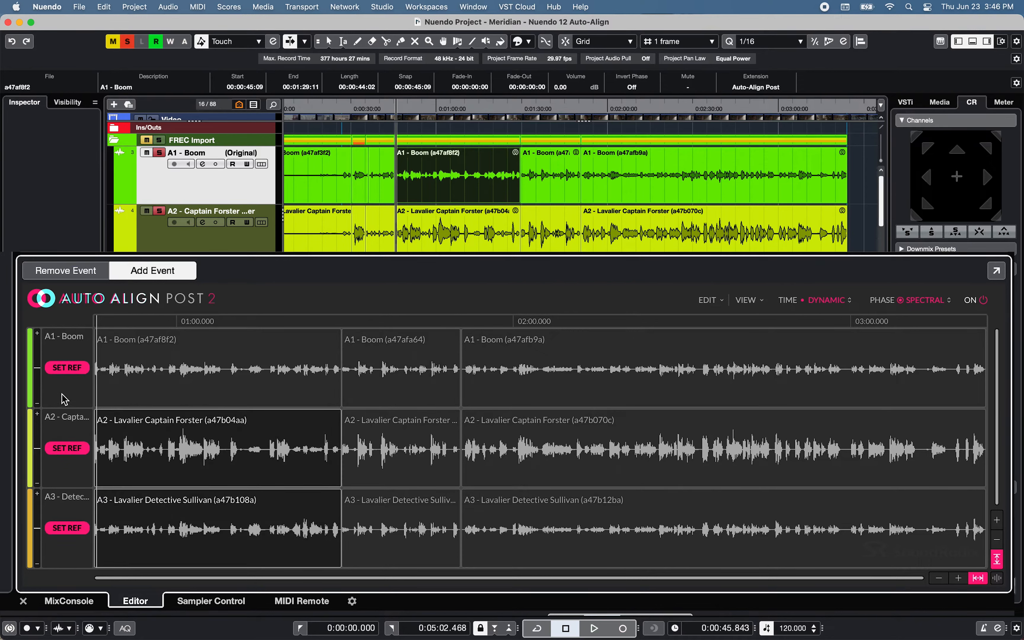
Step: Set A1 - Boom as reference with Static time mode, realign the lavaliers, and list the Extension choices
{"action": "left_click", "coordinate": [66, 366]}
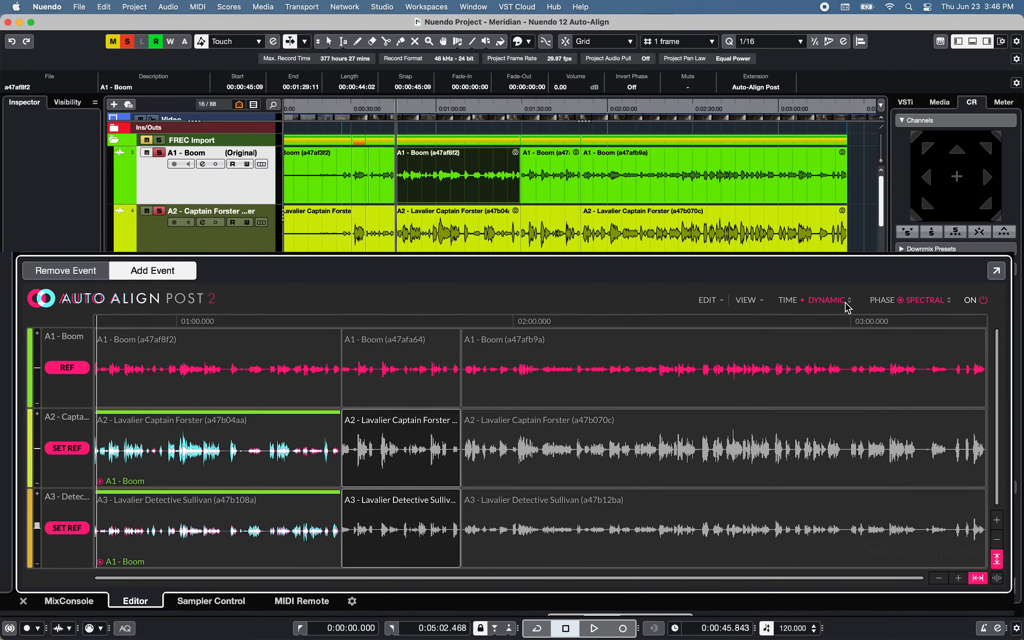
{"action": "left_click", "coordinate": [825, 300]}
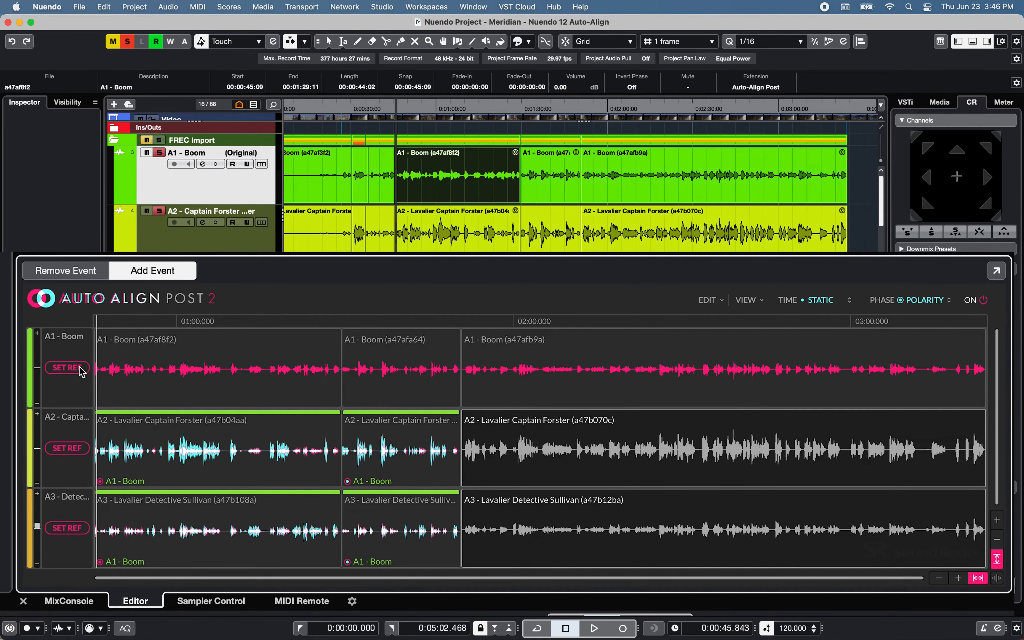
{"action": "left_click", "coordinate": [65, 366]}
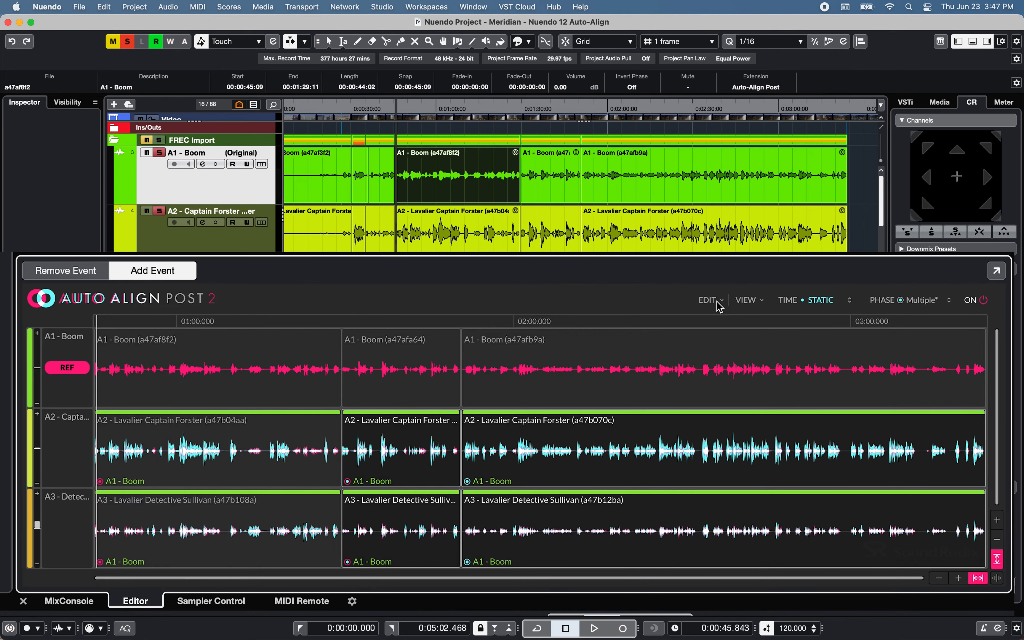
{"action": "left_click", "coordinate": [709, 300]}
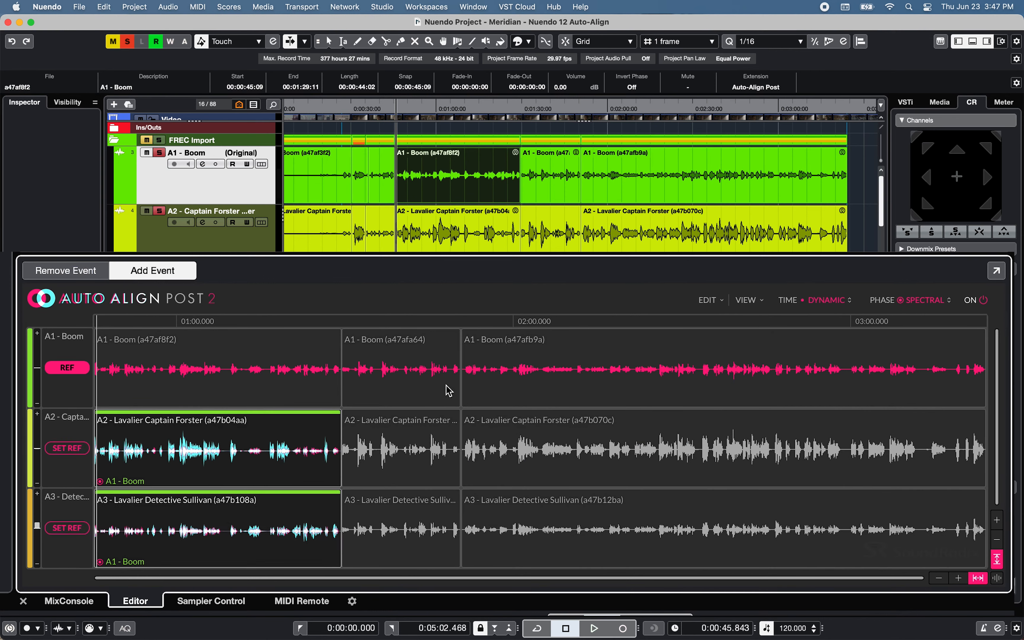
{"action": "left_click", "coordinate": [755, 88]}
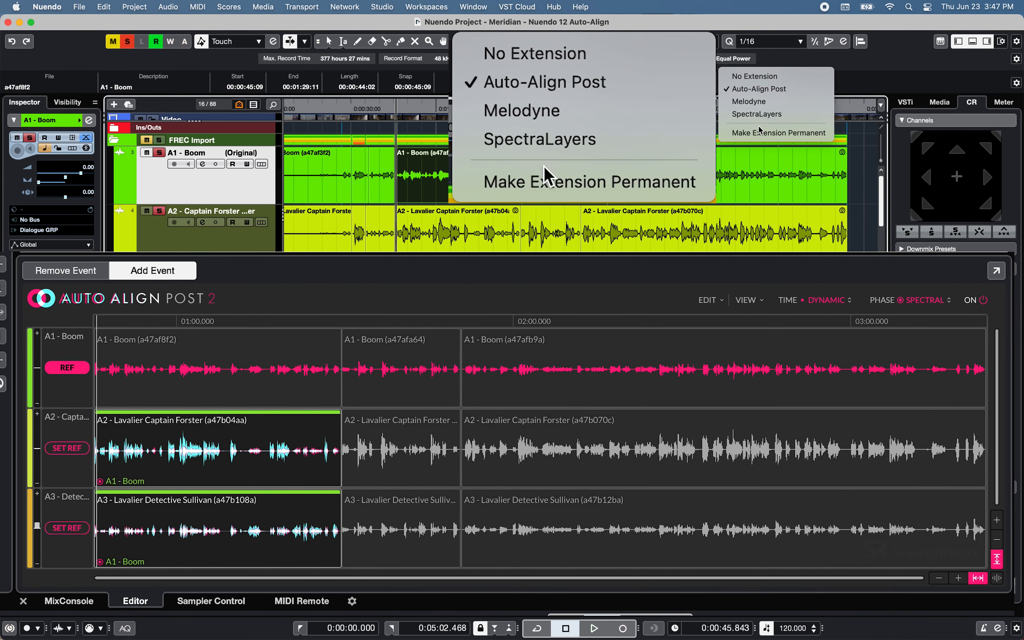